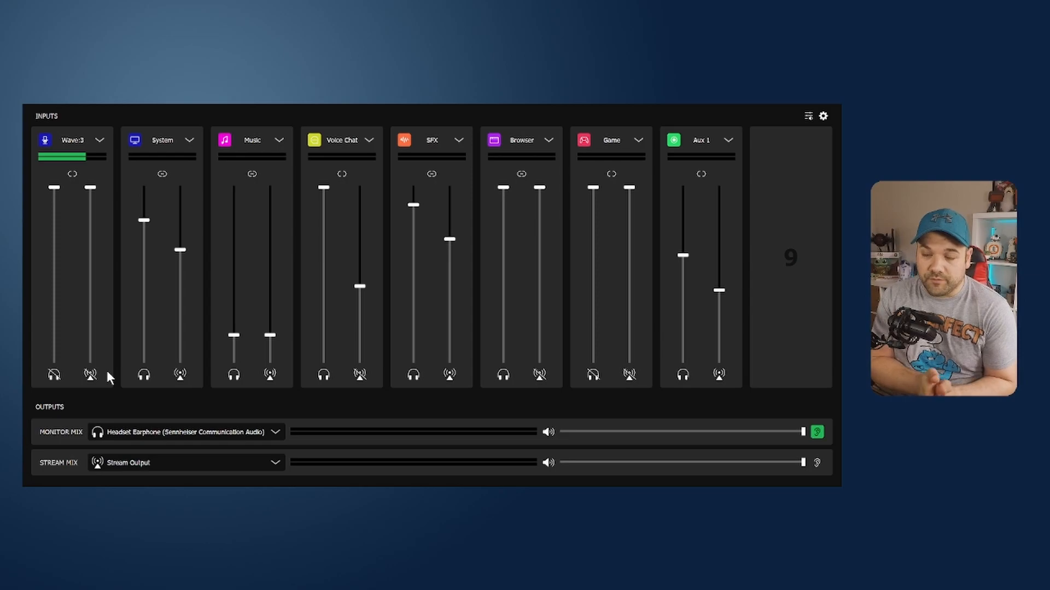
mouse_move(155, 275)
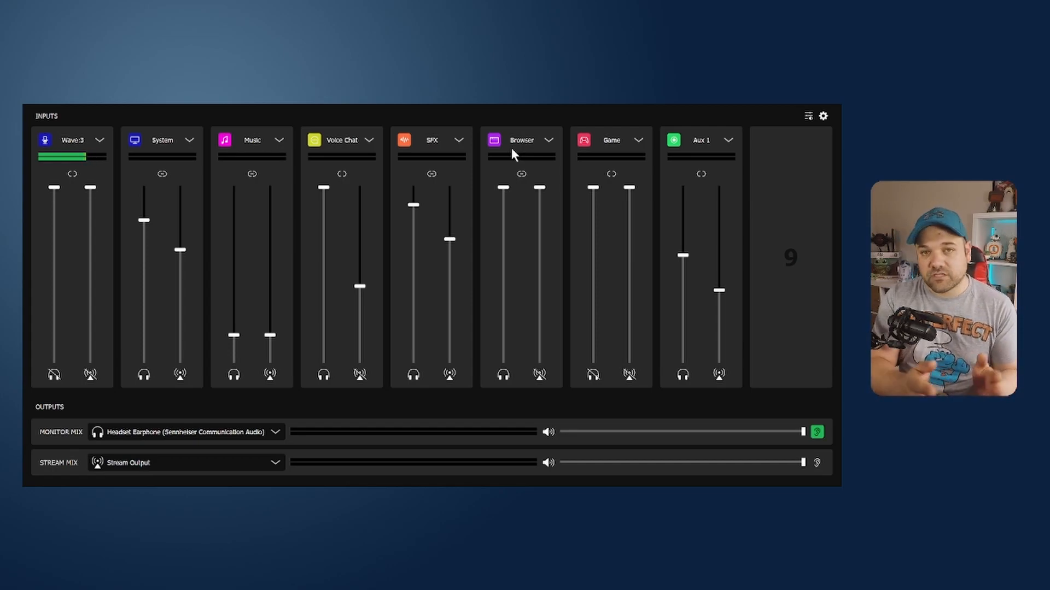
mouse_move(447, 214)
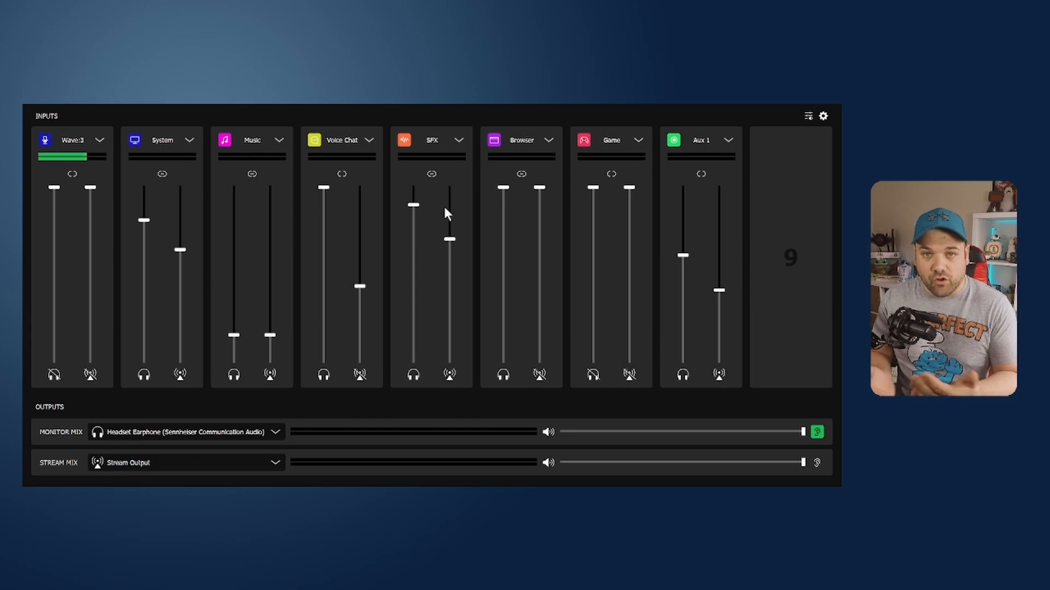
mouse_move(723, 326)
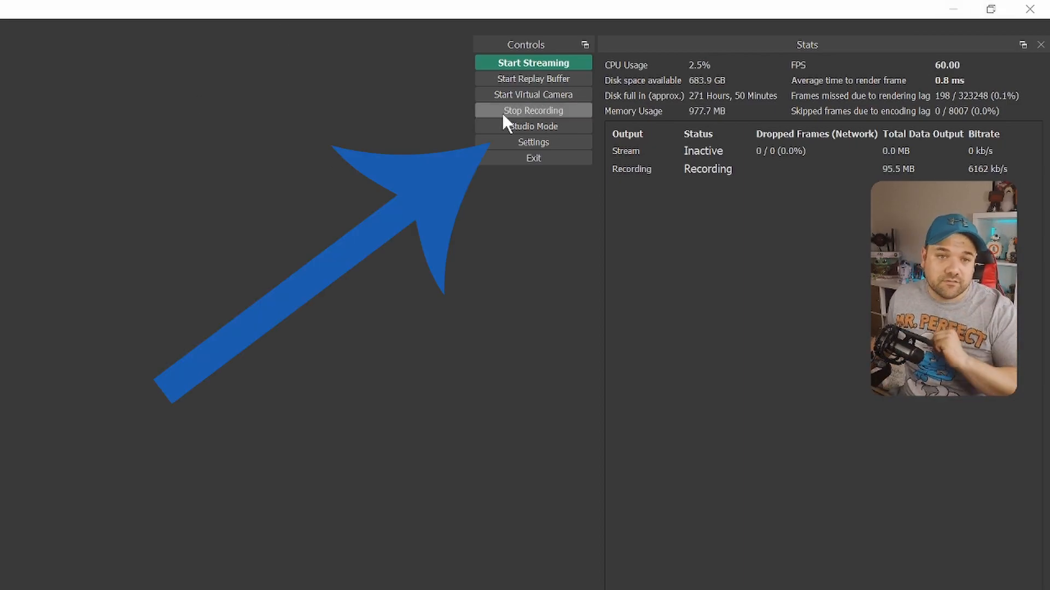
In OBS audio settings, set Mic/Aux to Wave Link Stream and Mic/Aux 2 to Mic In (Elgato Wave:3)
click(533, 142)
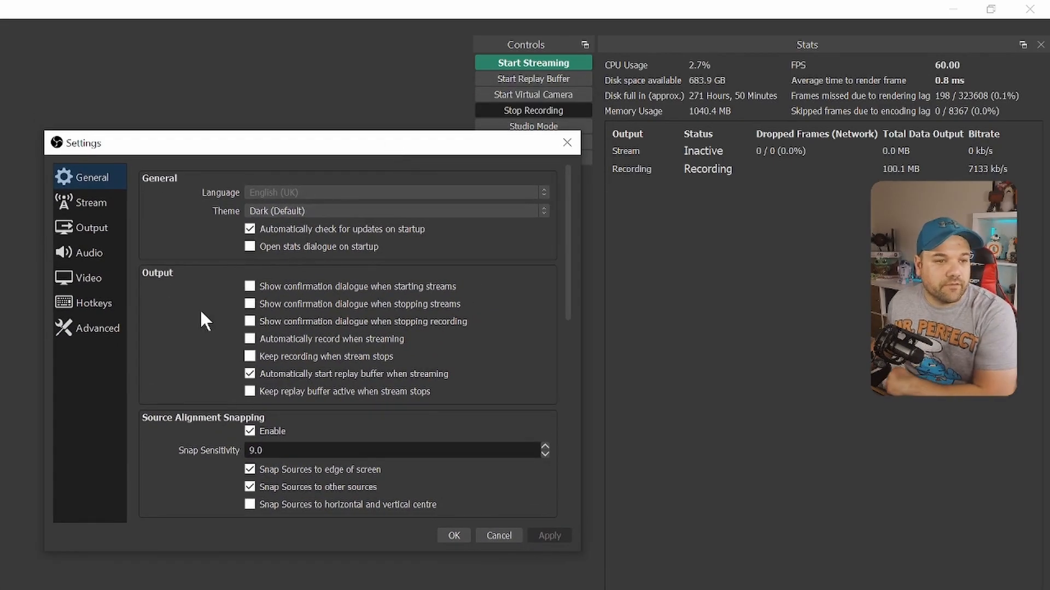
click(88, 252)
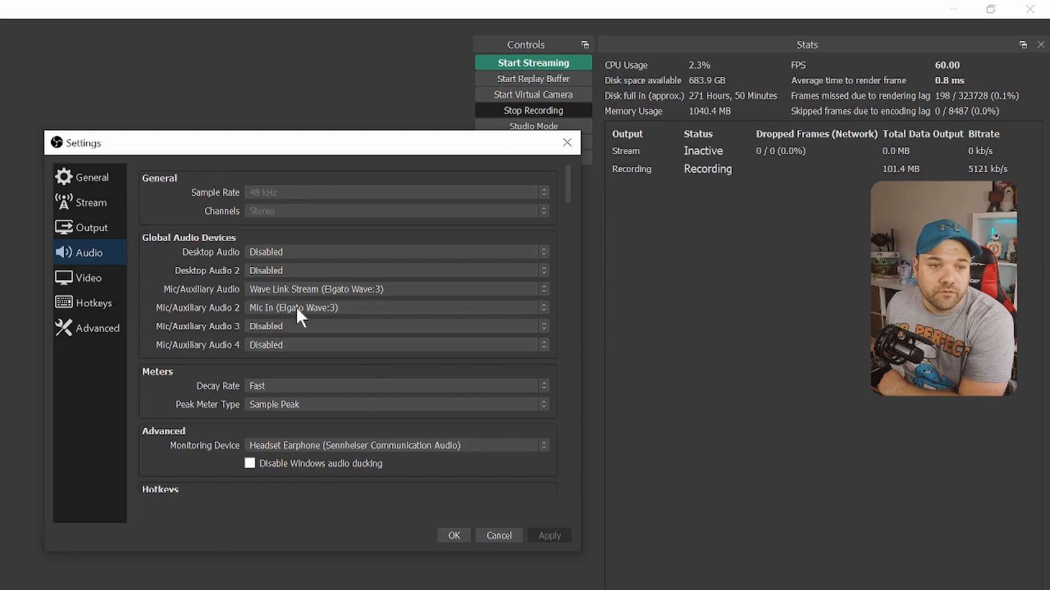
mouse_move(414, 293)
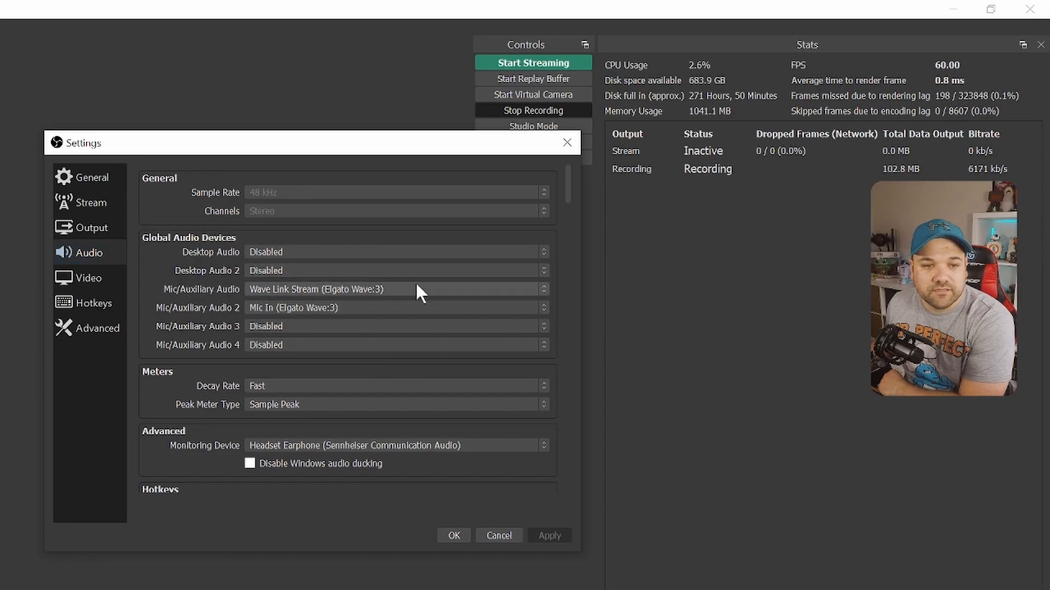
click(395, 289)
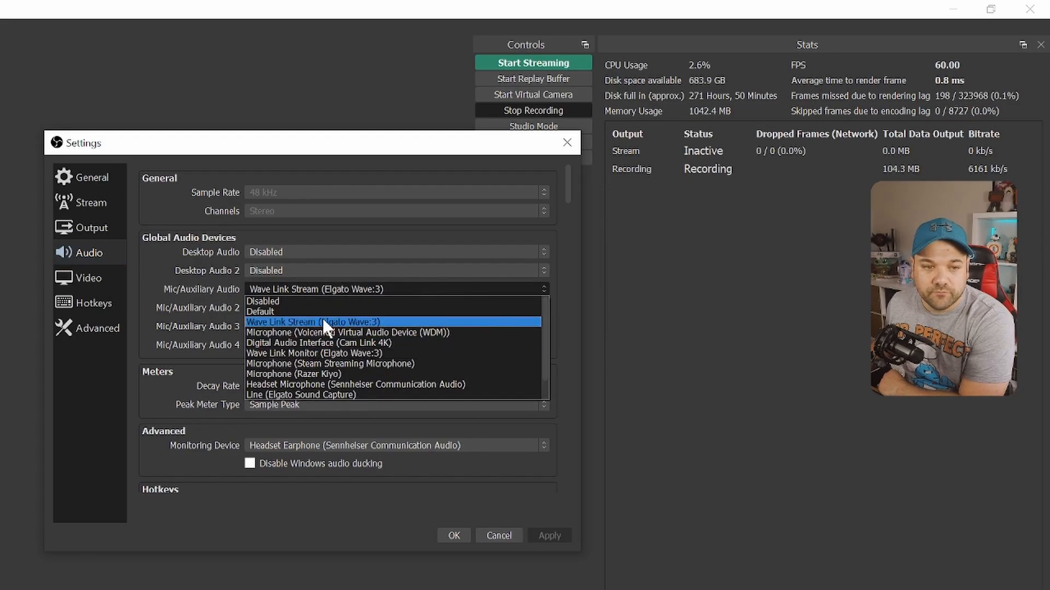
mouse_move(315, 332)
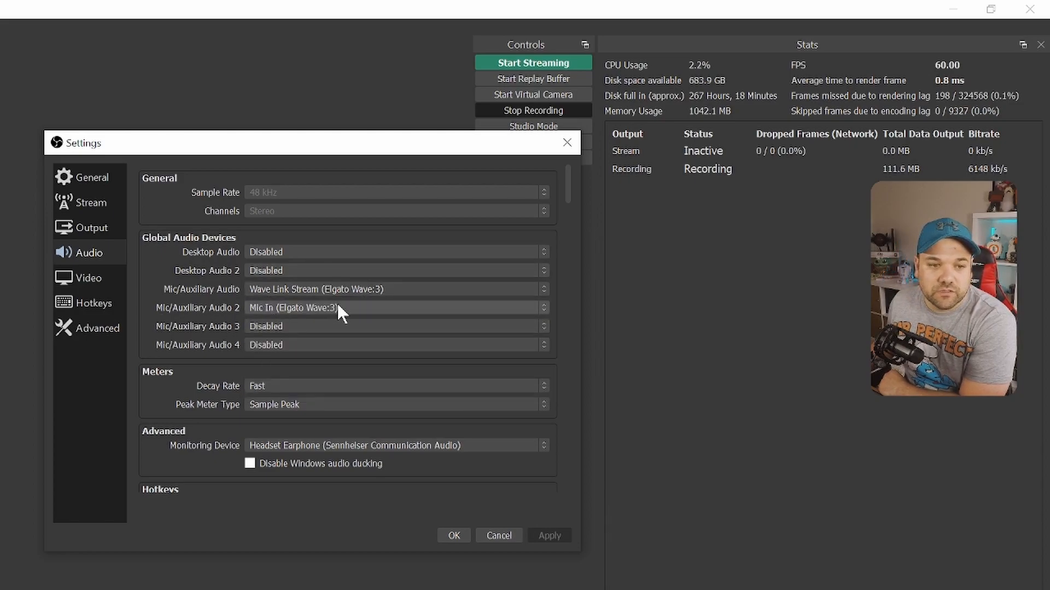
click(394, 307)
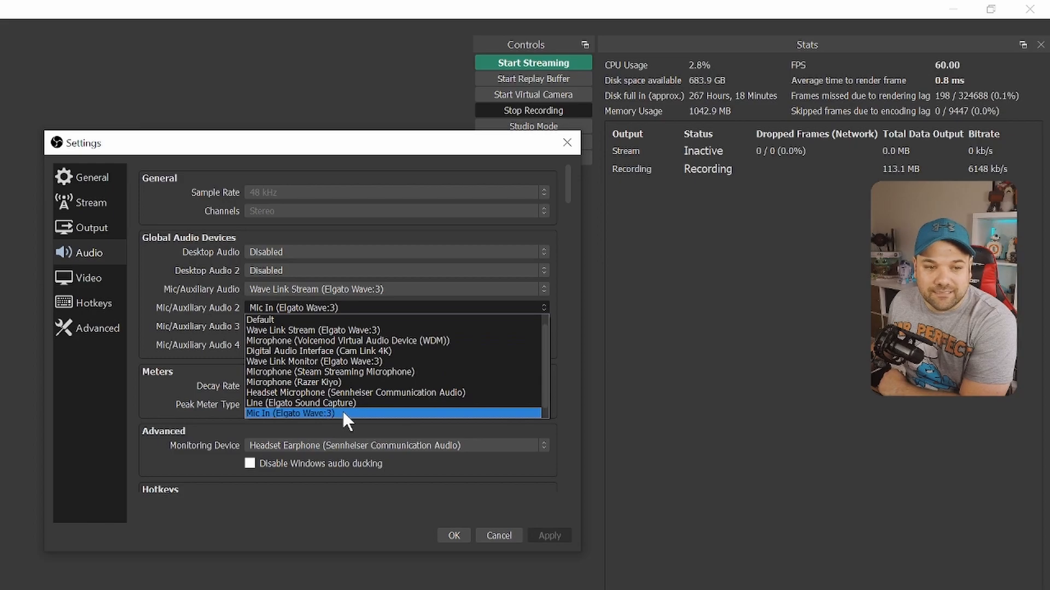
click(291, 414)
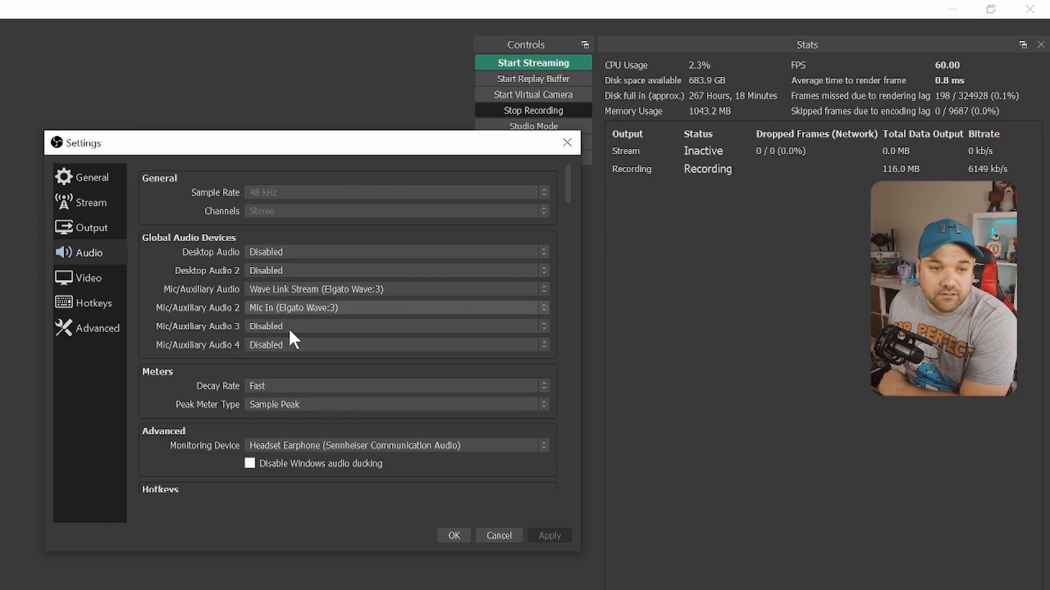
mouse_move(278, 372)
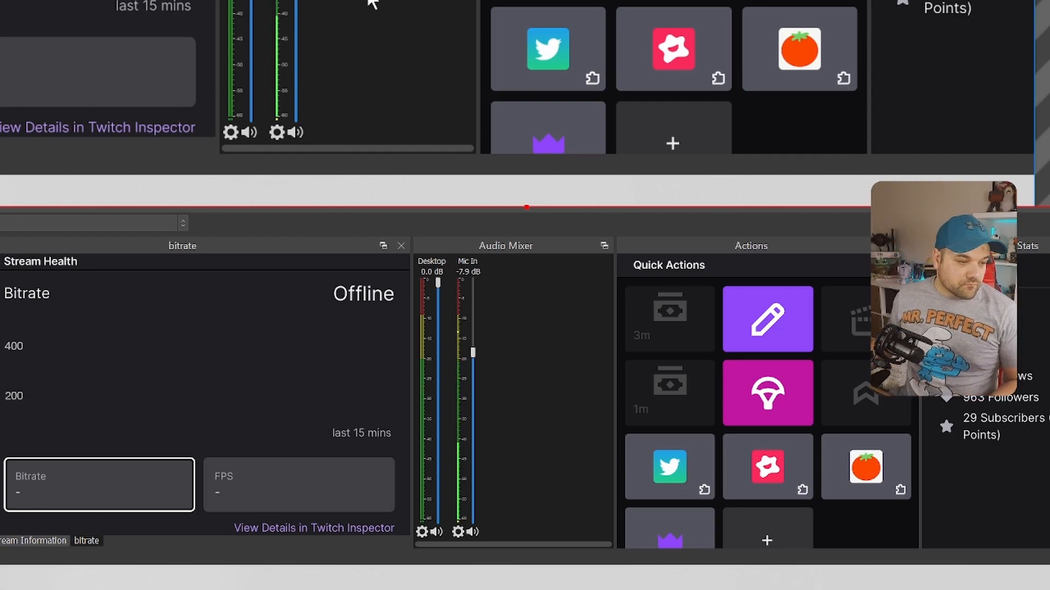
mouse_move(342, 111)
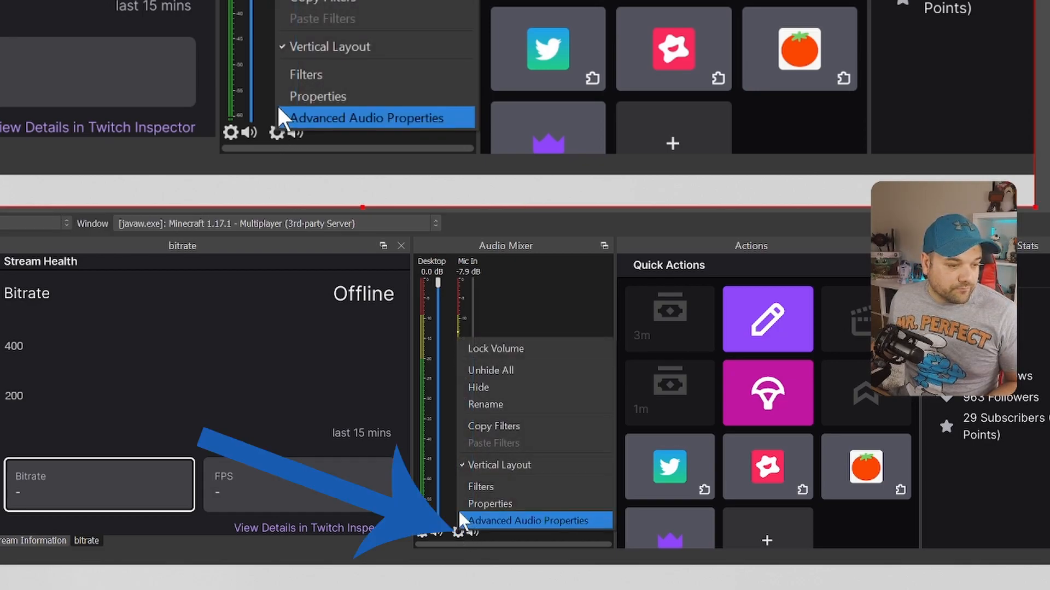
Open the Mic In source's filters and review the compressor and EQ filters
click(532, 521)
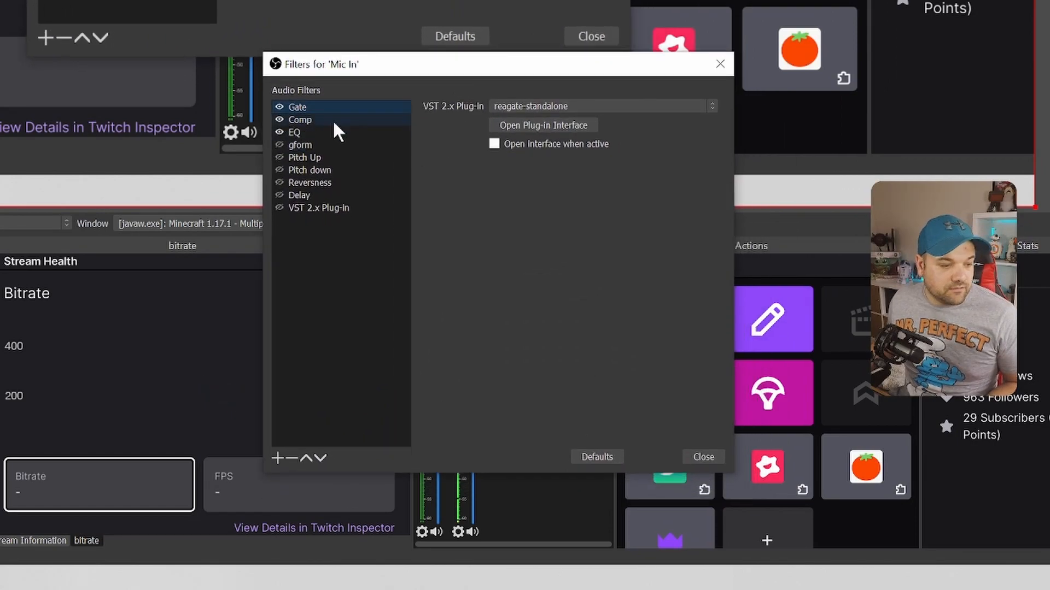
click(294, 132)
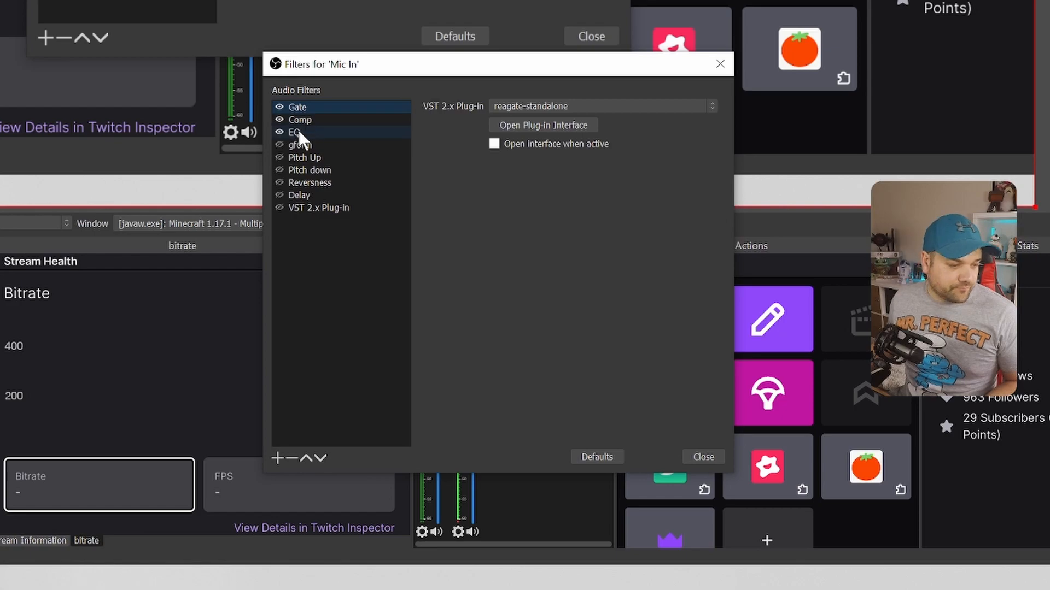
click(318, 207)
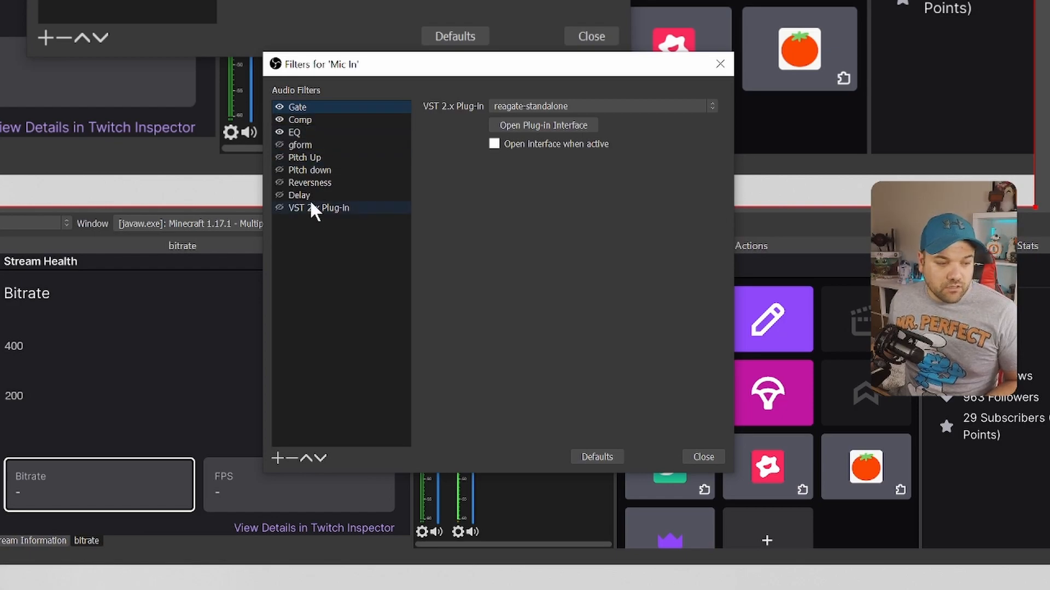